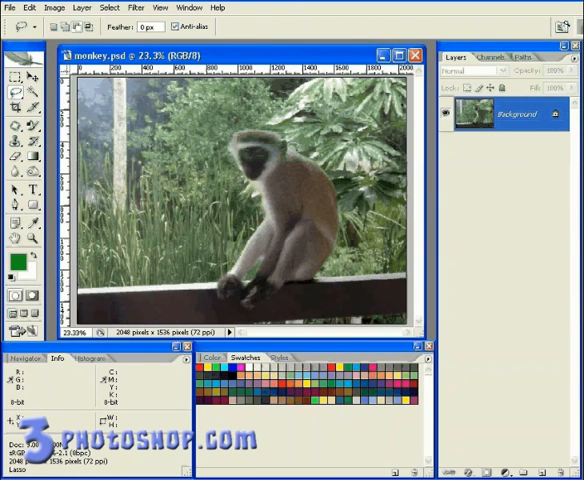
mouse_move(490, 265)
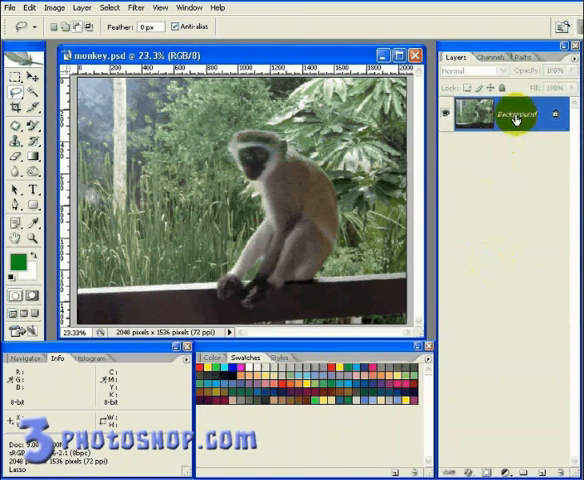
Duplicate the Background layer as a new layer named 'sharpen'
right_click(497, 116)
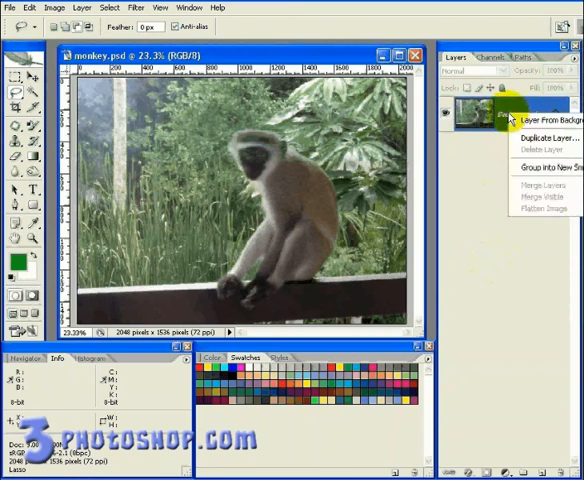
mouse_move(490, 137)
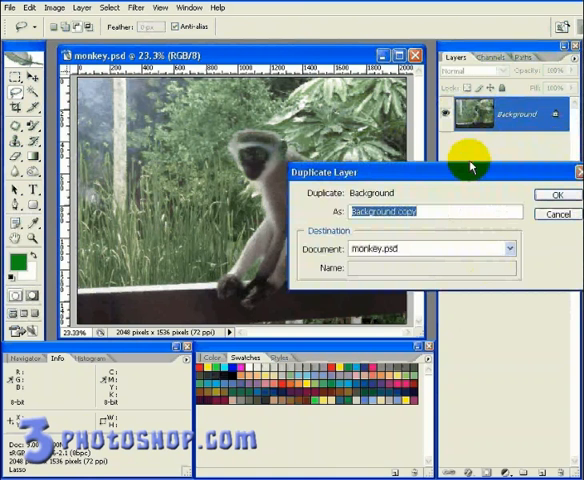
text(sharpen)
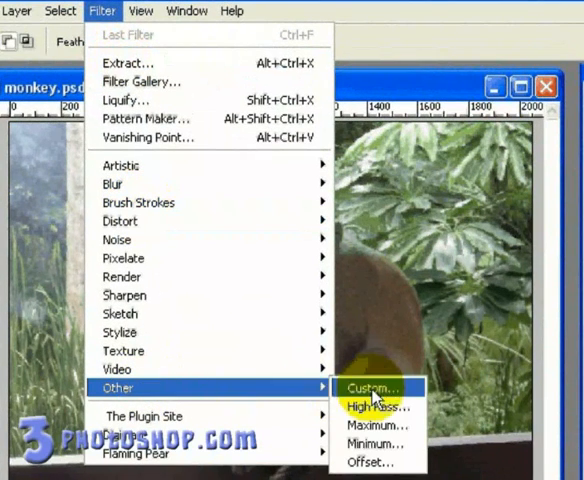
mouse_move(378, 406)
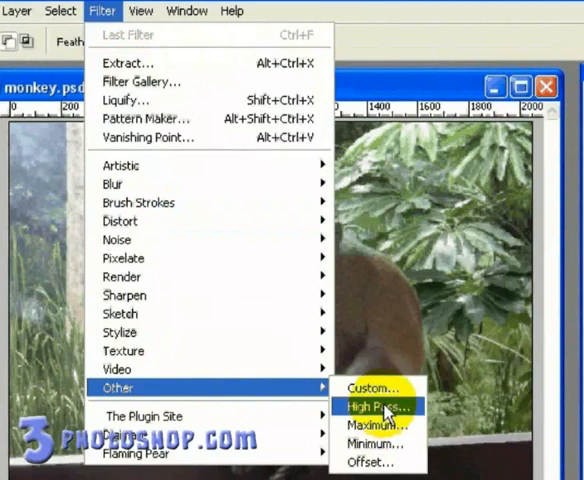
Run High Pass on the sharpen layer, checking the edge preview on the photo
click(376, 405)
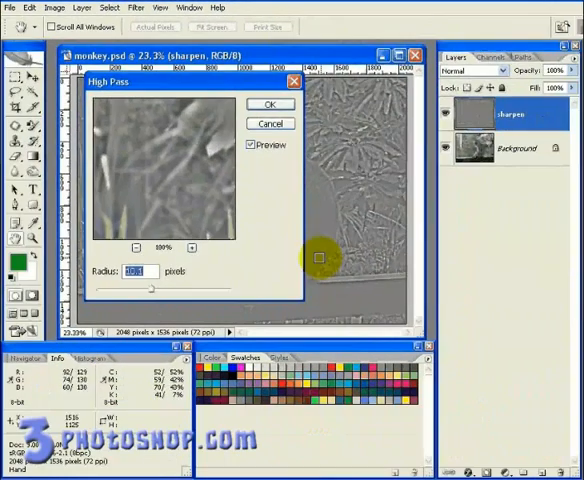
drag(190, 81, 307, 57)
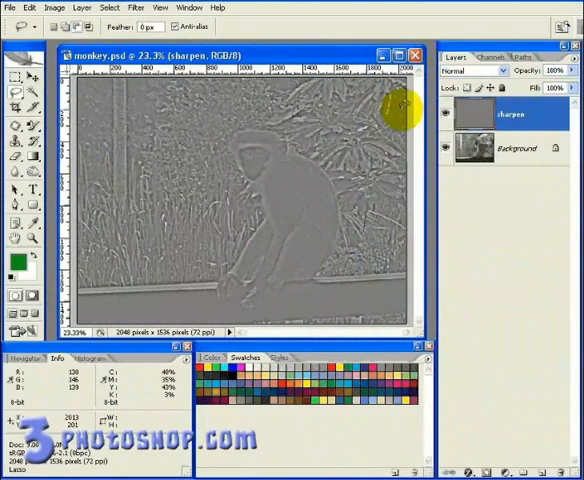
Set the sharpen layer's blend mode to Hard Light
click(485, 70)
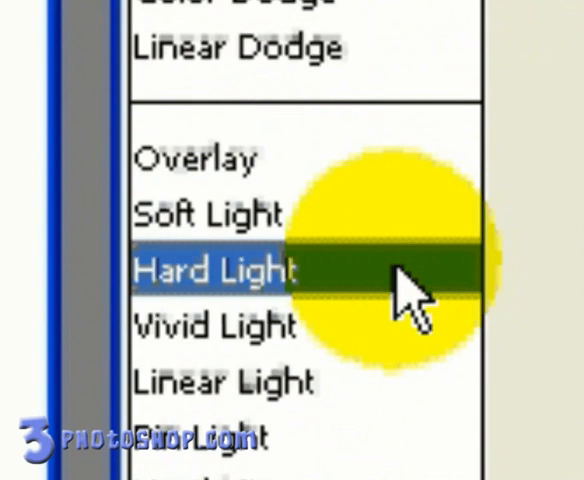
click(215, 270)
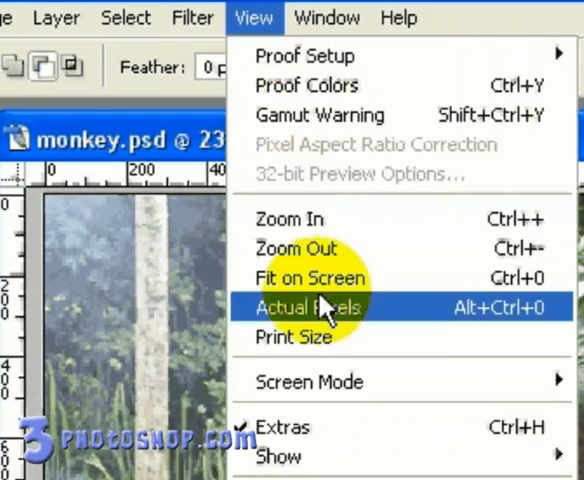
Show the monkey image at Actual Pixels (100%) to inspect the sharpening
click(305, 307)
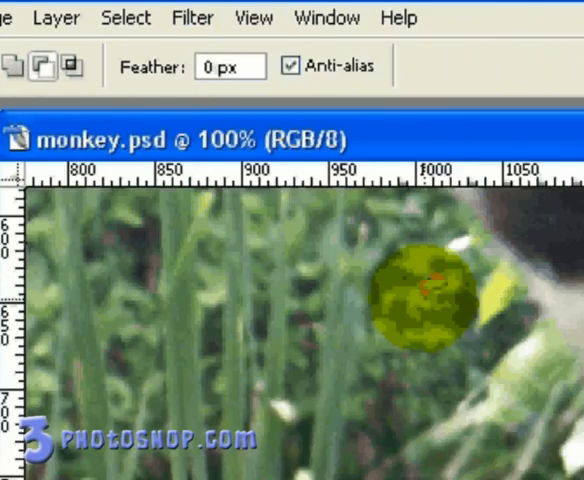